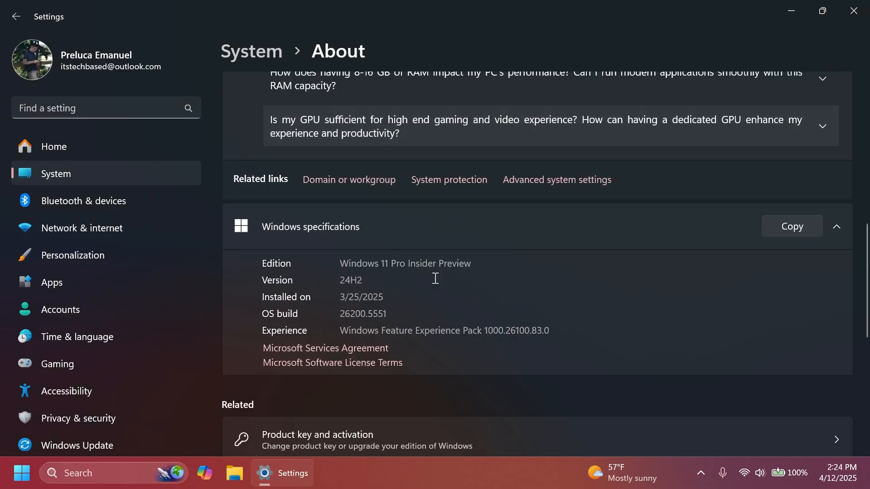
mouse_move(374, 327)
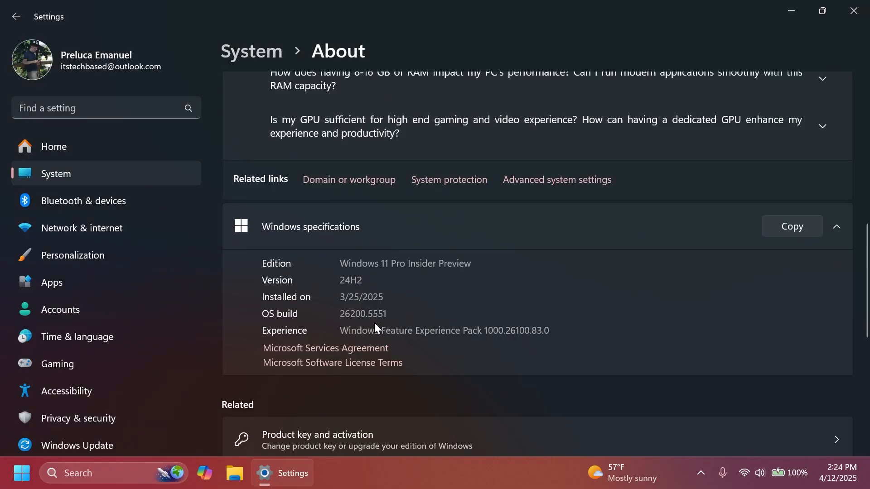
mouse_move(416, 326)
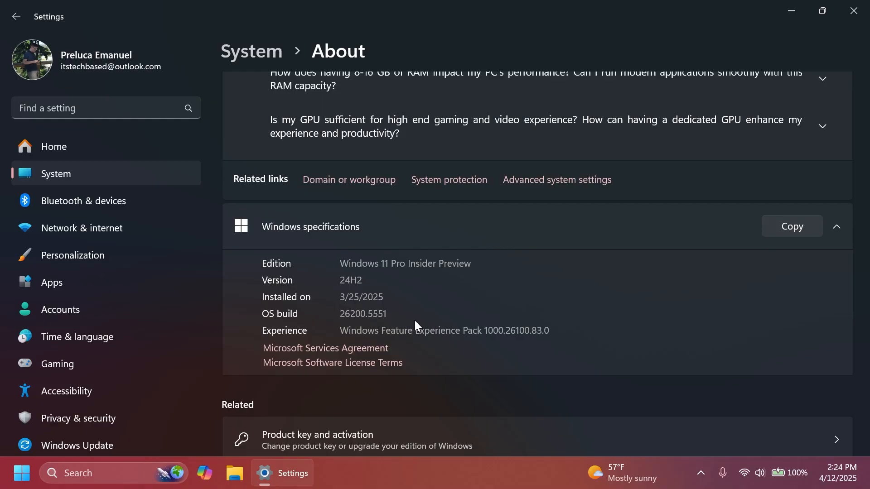
mouse_move(667, 10)
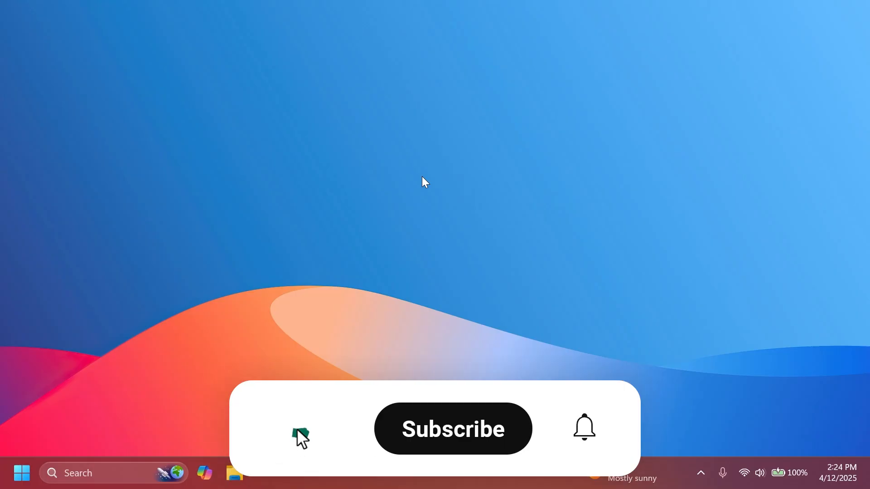
- Search the widgets board for 'change theme'
left_click(453, 429)
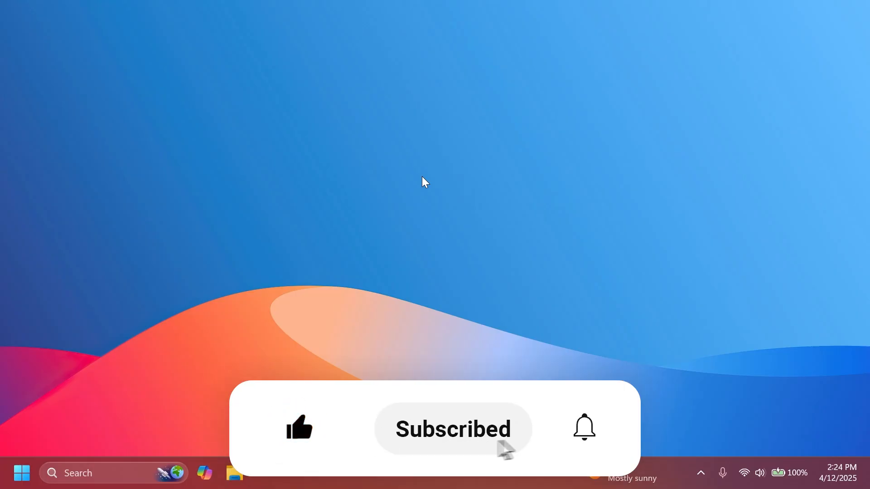
left_click(584, 426)
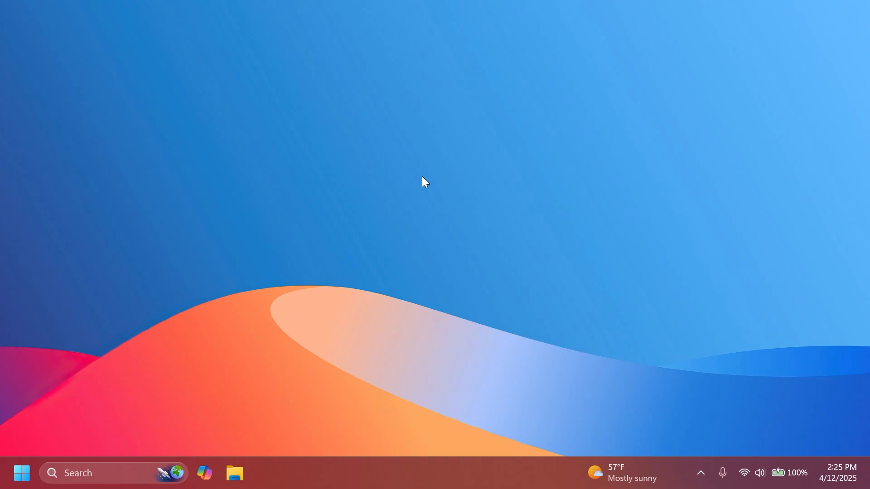
type("change theme")
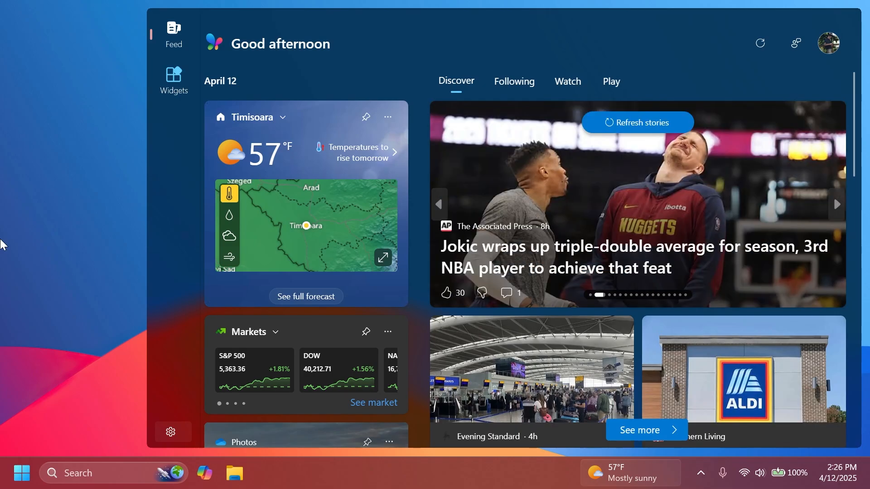
- Advance the headline carousel four stories forward, landing on the China tariffs story
left_click(836, 203)
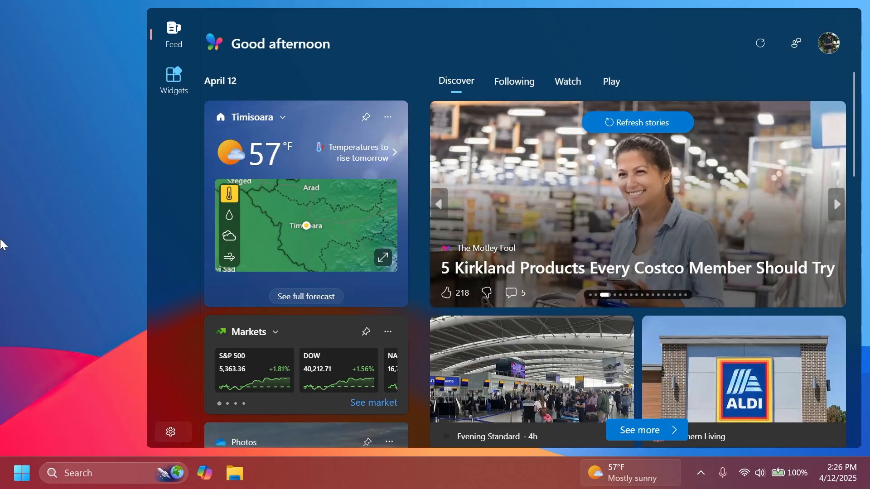
left_click(835, 204)
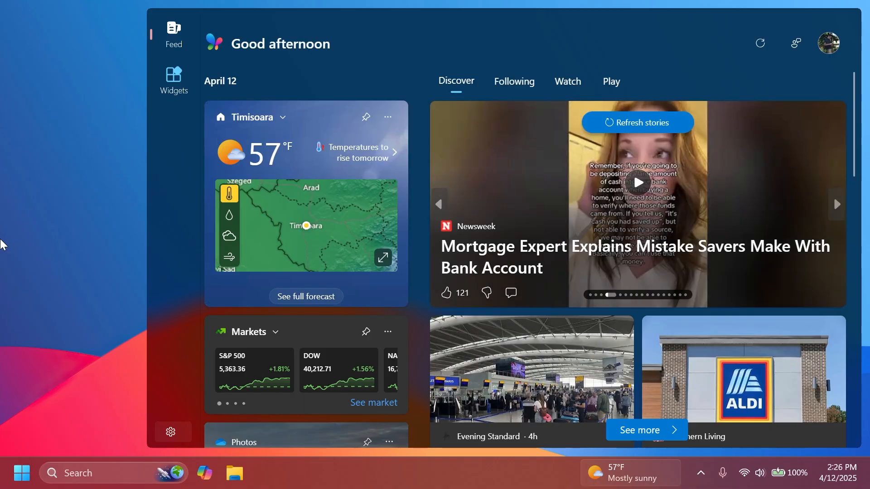
left_click(836, 203)
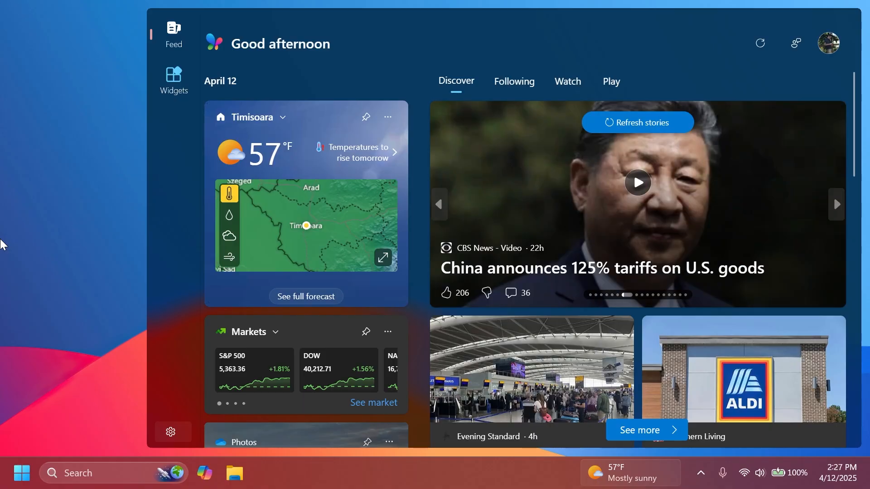
left_click(836, 204)
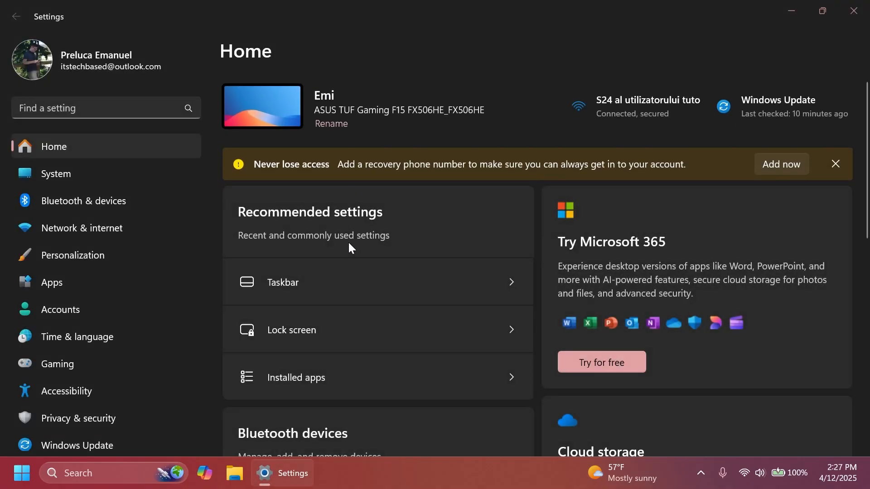
- Show the Lock screen page's widgets list with Phone Link and Weather
left_click(73, 256)
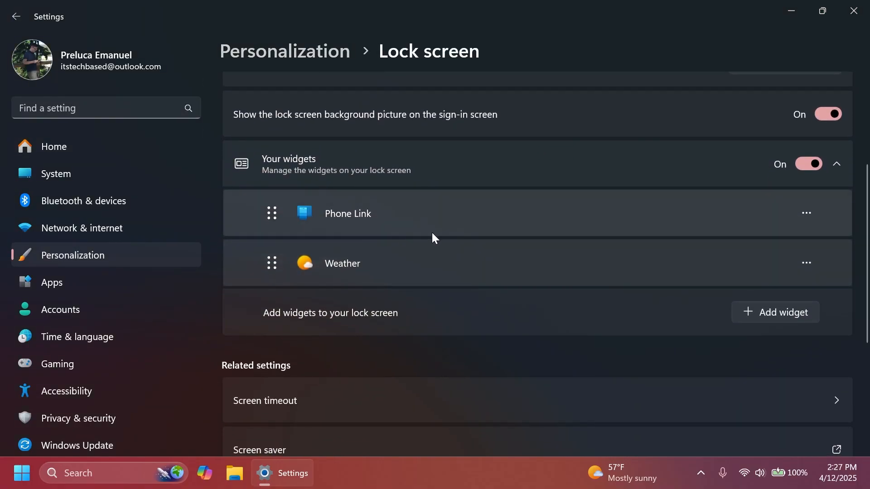
left_click(805, 262)
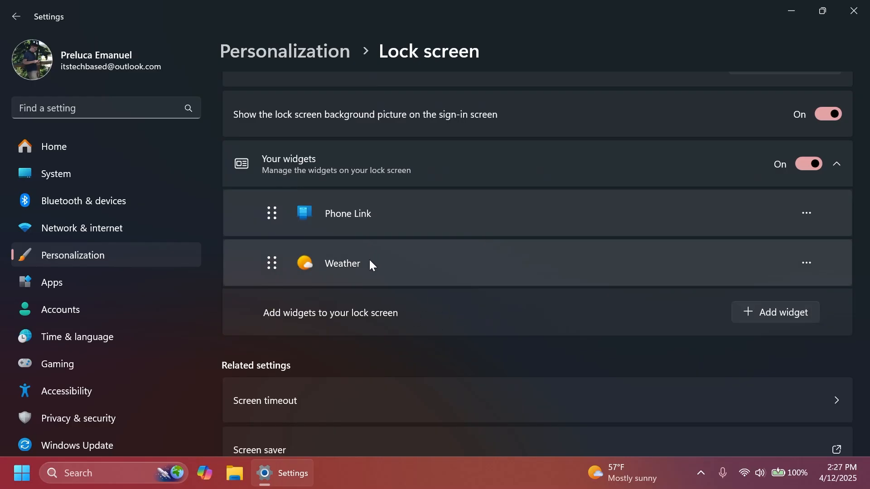
left_click(805, 263)
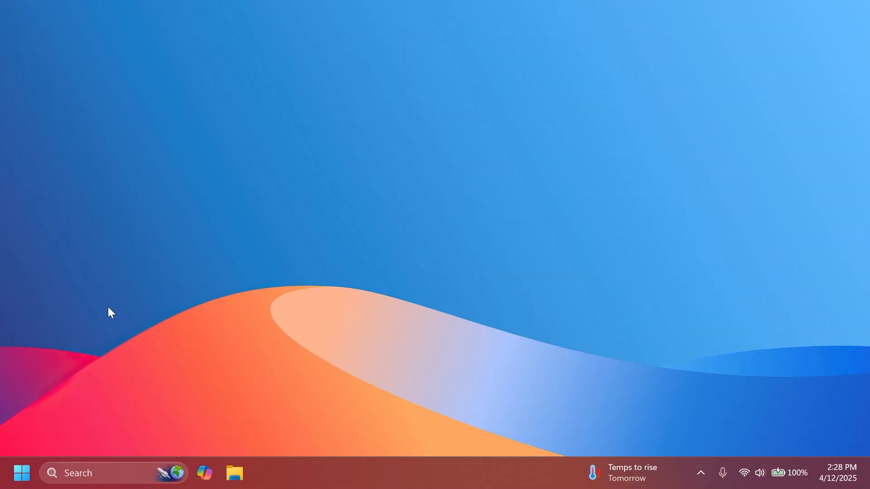
- Drag Notepad from the Start menu's All apps list onto the desktop as a shortcut
left_click(22, 473)
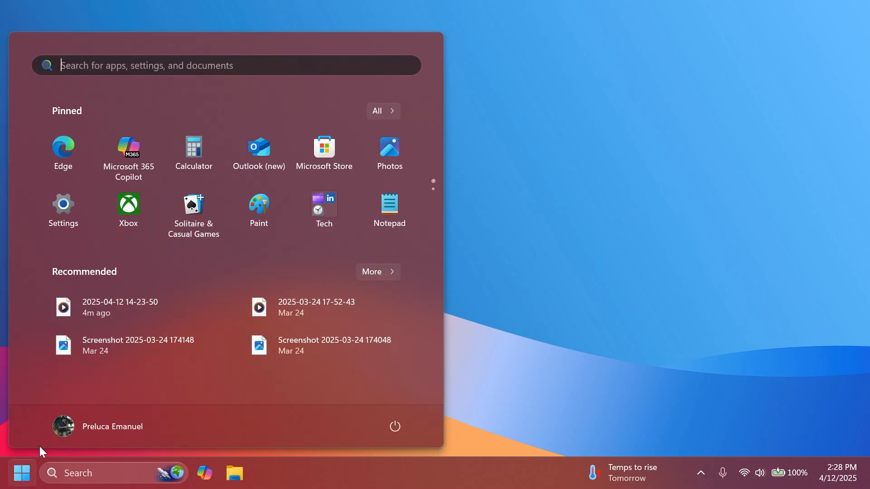
left_click(382, 111)
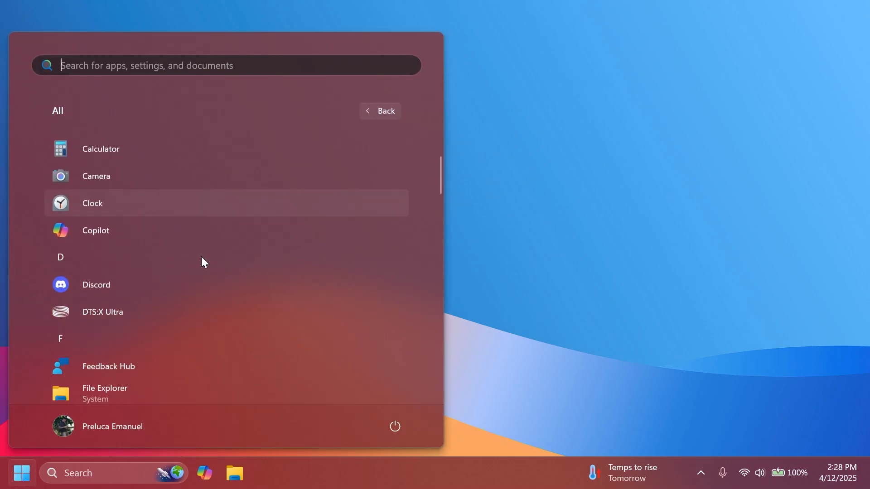
scroll("down", 3)
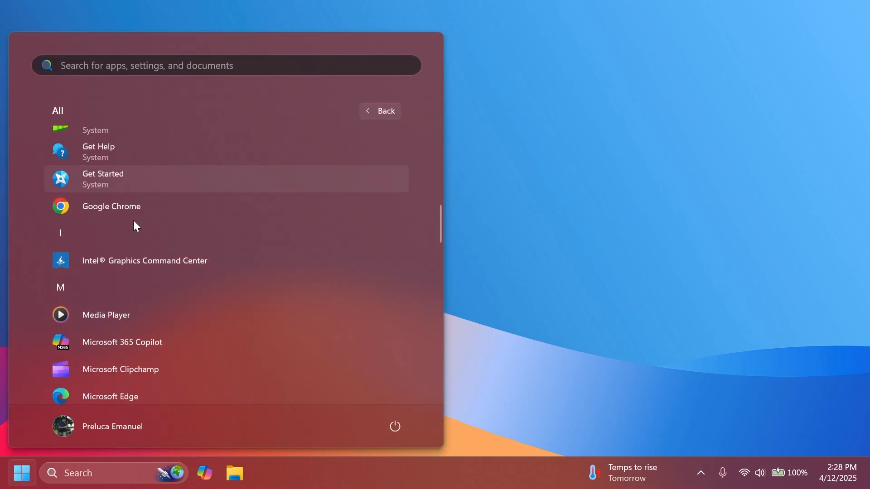
scroll("down", 3)
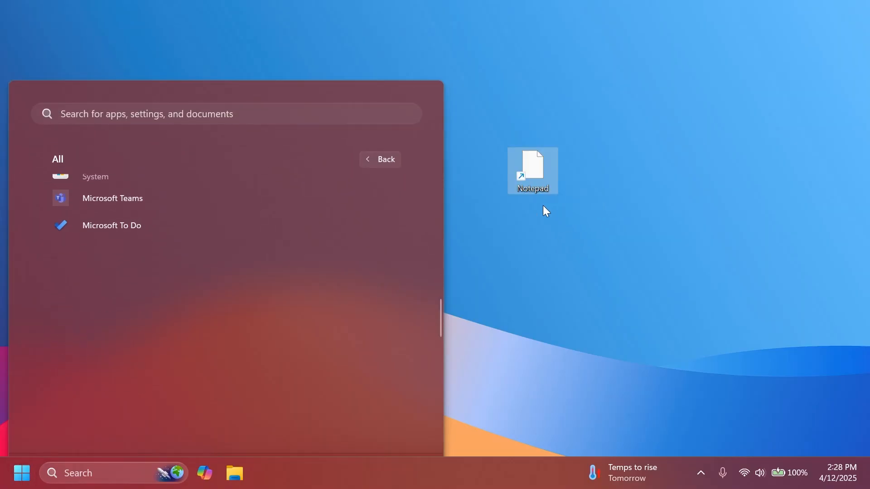
left_click(387, 272)
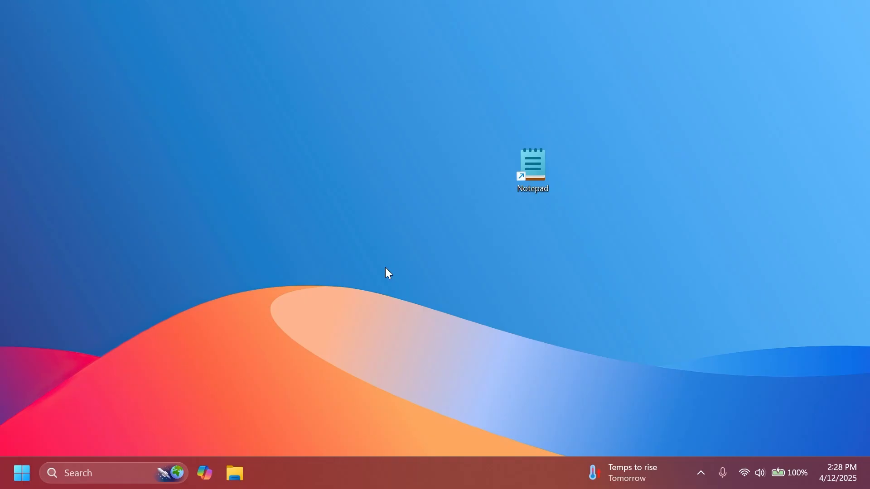
mouse_move(560, 154)
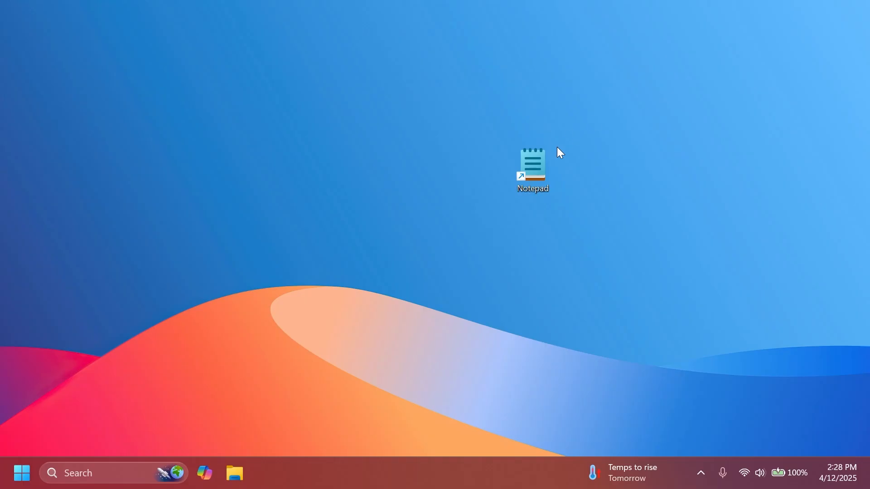
mouse_move(443, 238)
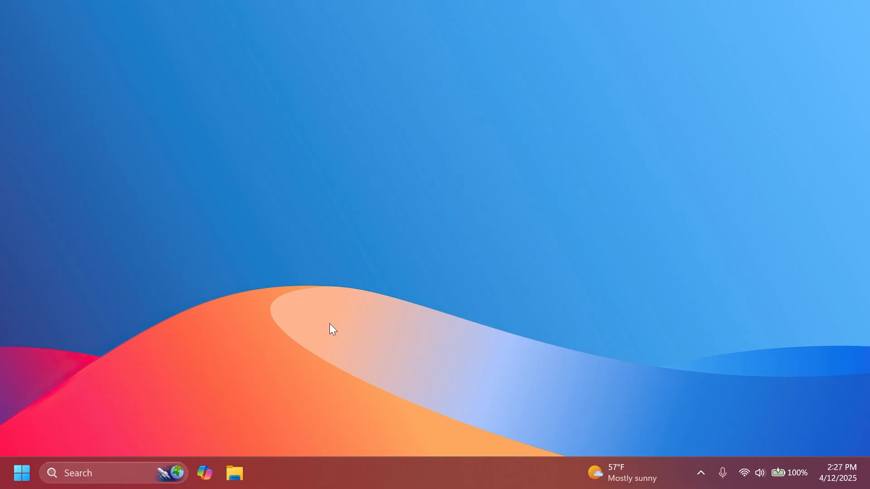
left_click(234, 473)
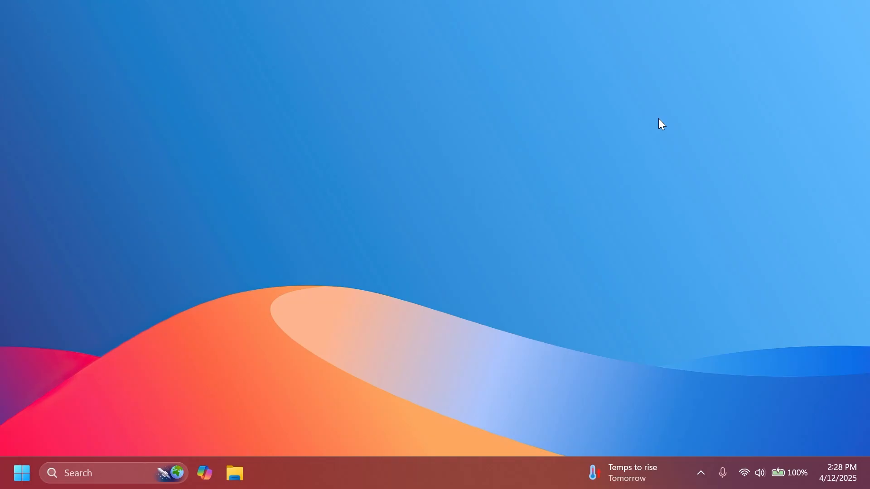
mouse_move(463, 218)
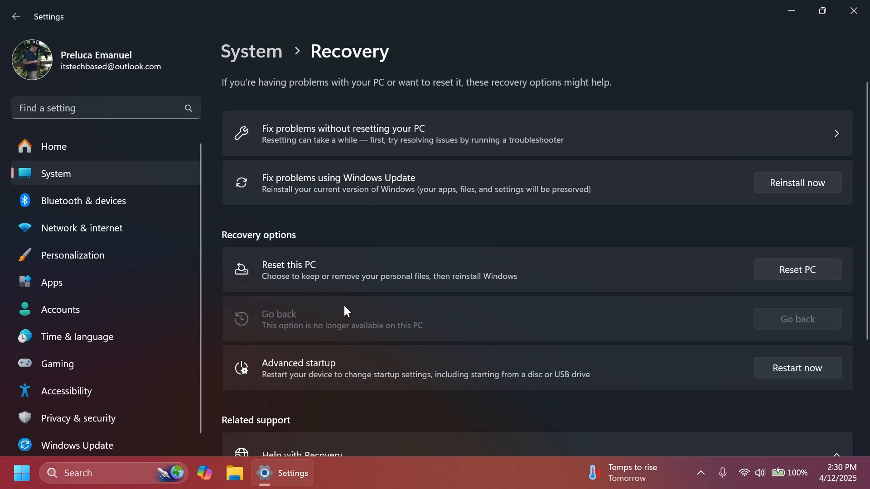
mouse_move(369, 195)
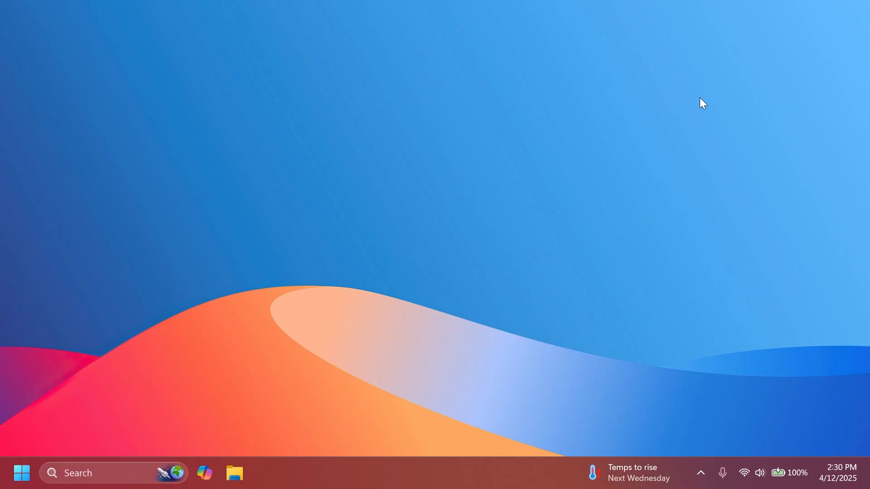
mouse_move(369, 487)
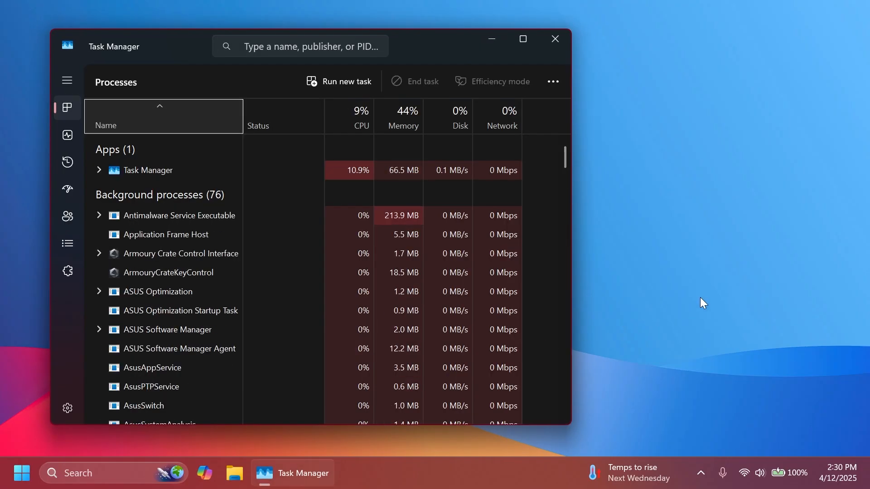
left_click(553, 39)
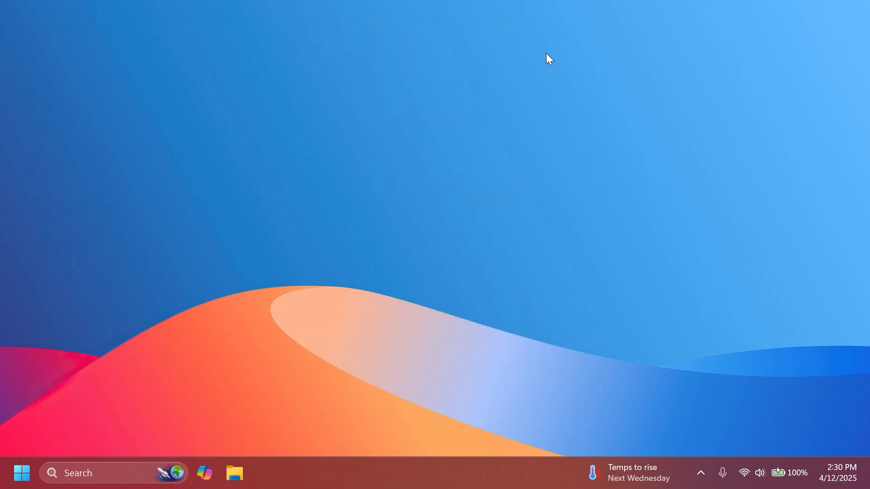
mouse_move(434, 190)
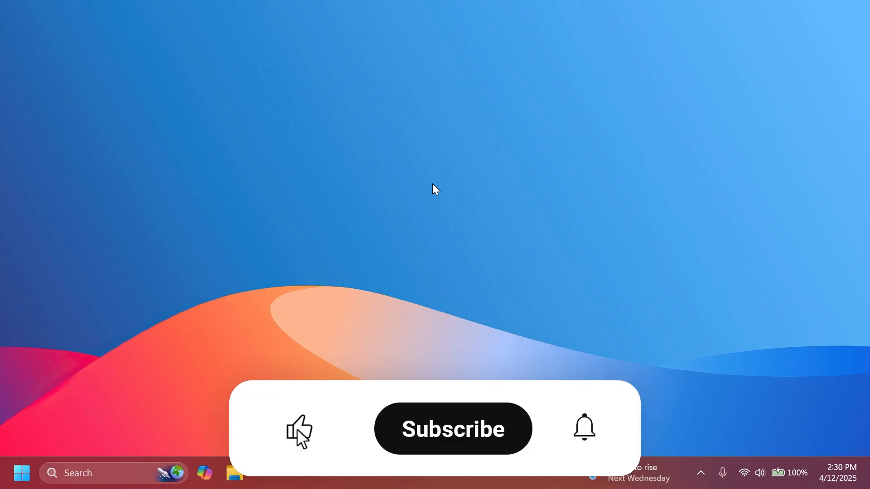
left_click(453, 429)
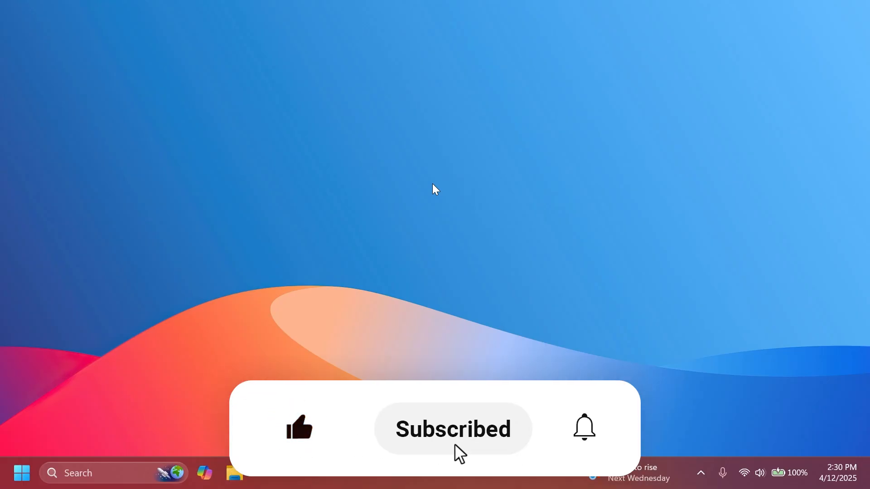
left_click(583, 427)
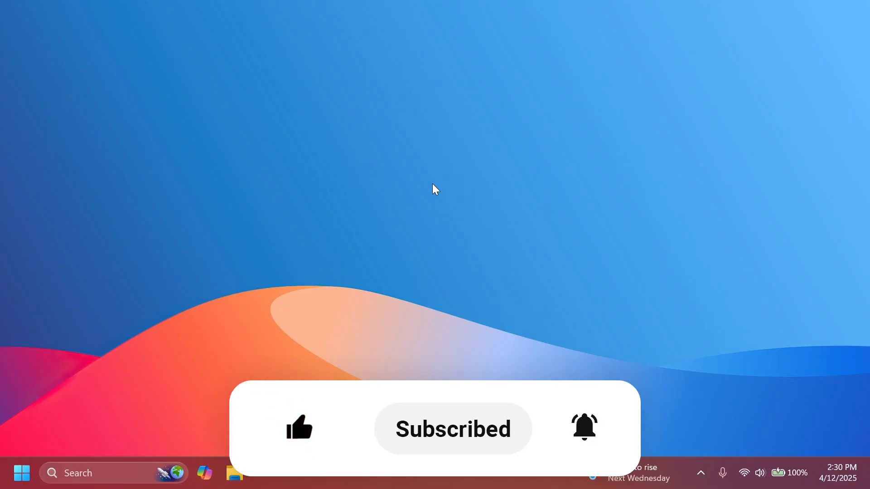